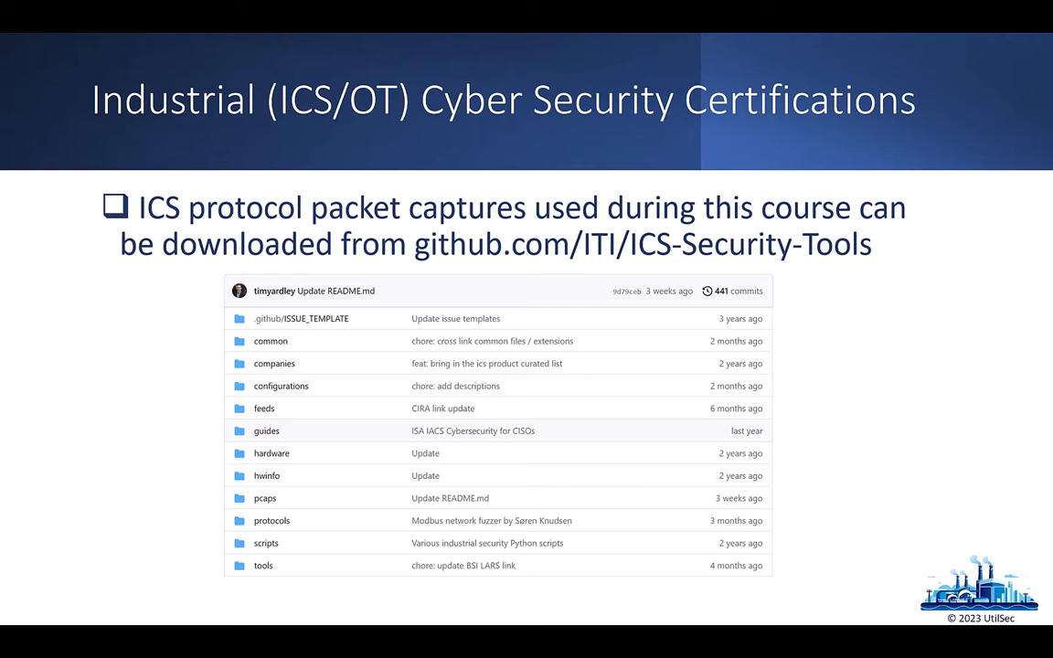
# Switch to Wireshark to review Modbus.pcap's packet list and Frame 1 TCP details
pyautogui.press('alt+tab')
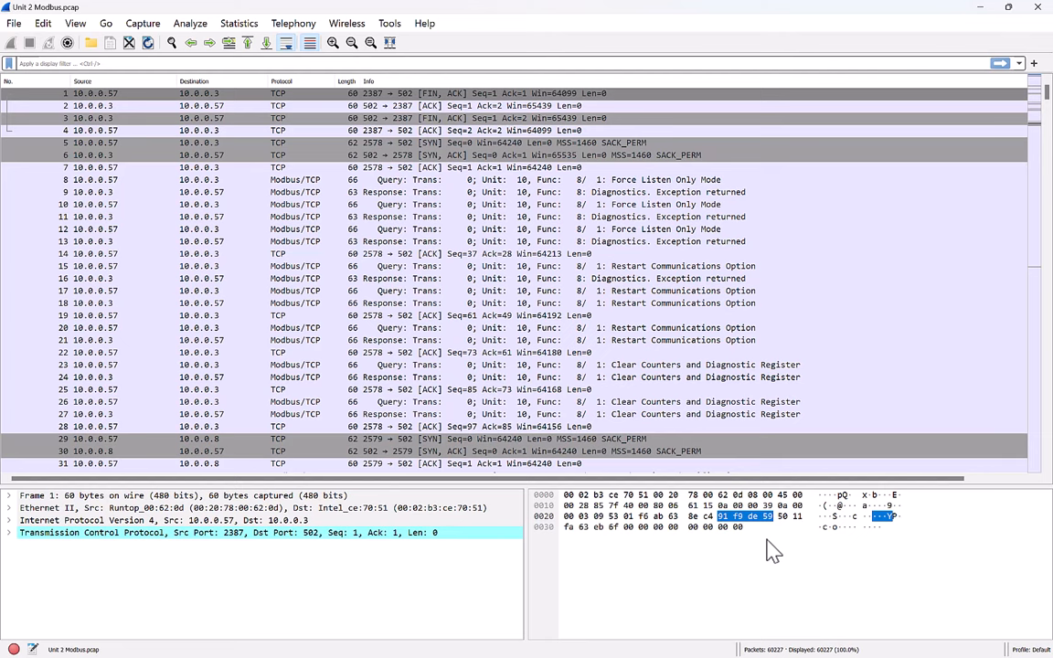
pyautogui.moveTo(362, 580)
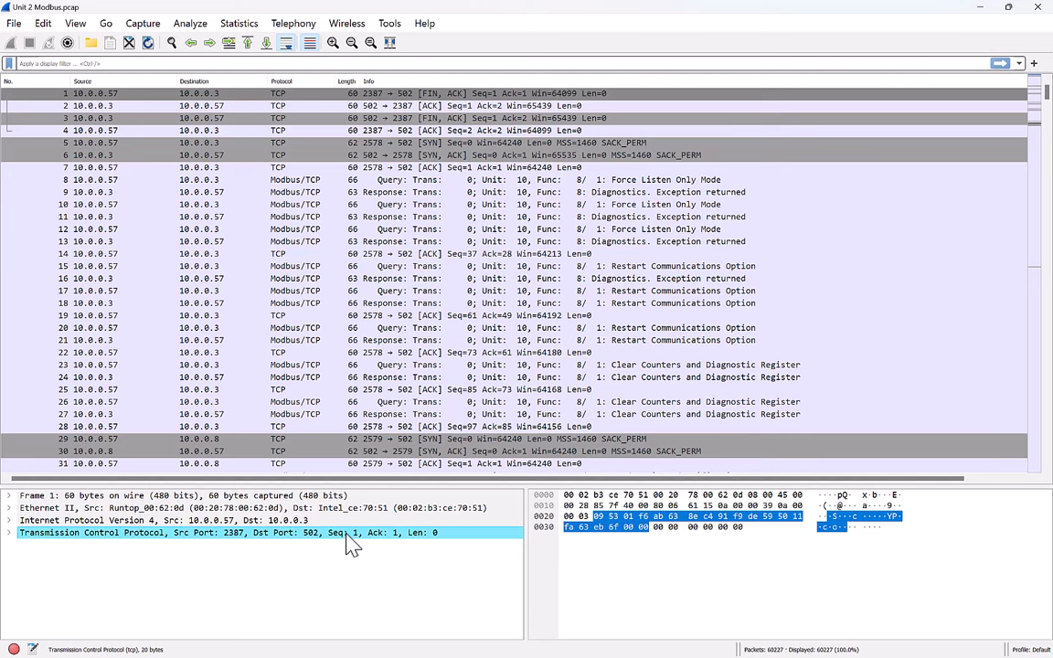
# Select packet 8, the Modbus/TCP Force Listen Only Mode query, to view its decoded layers
pyautogui.click(366, 104)
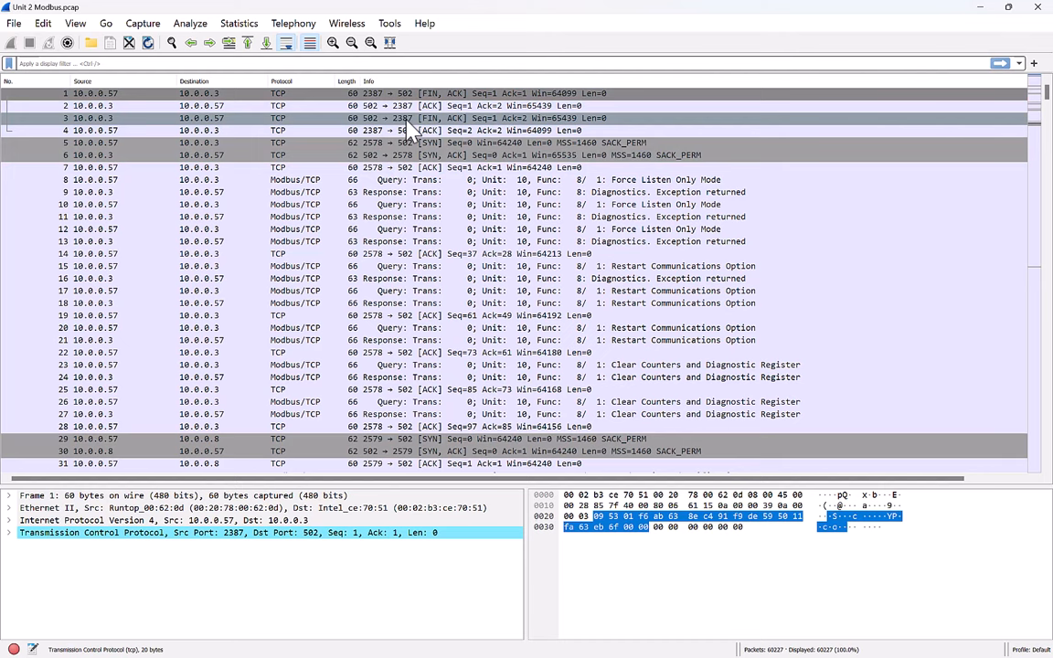
pyautogui.click(366, 179)
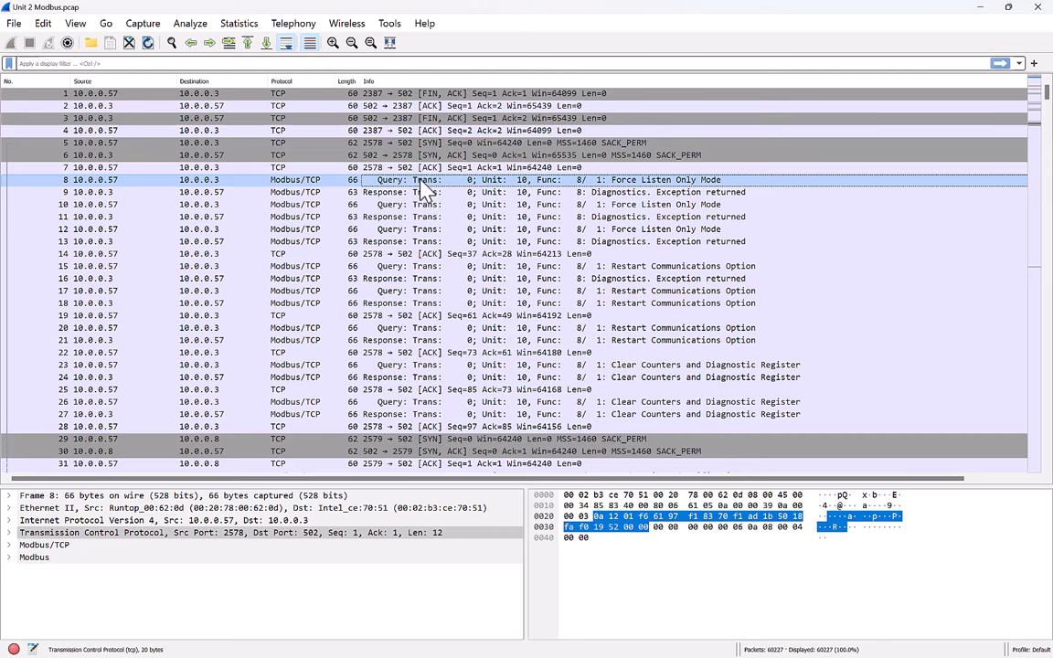
pyautogui.moveTo(201, 197)
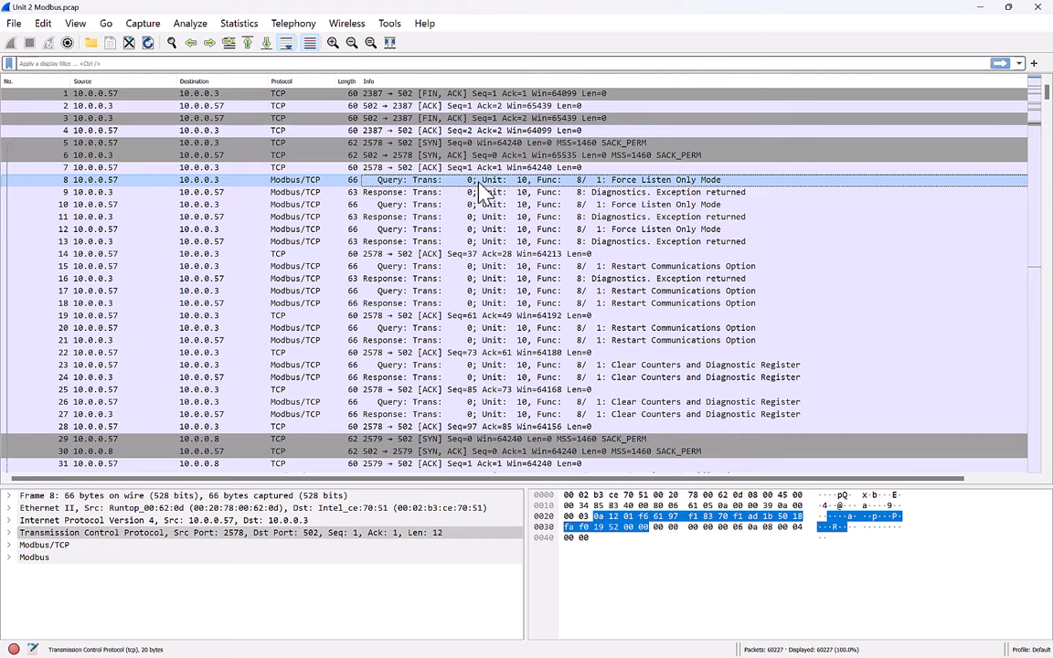
# Select packet 51, the Read Coils query to 10.0.0.9, to review its TCP fields
pyautogui.scroll(-3)
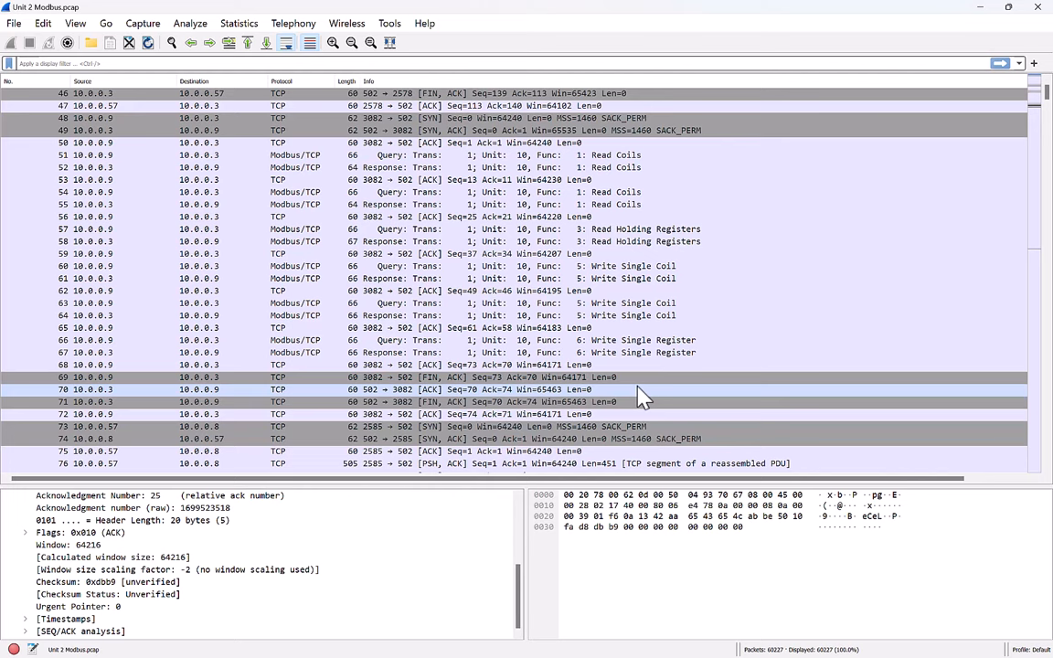
pyautogui.click(366, 154)
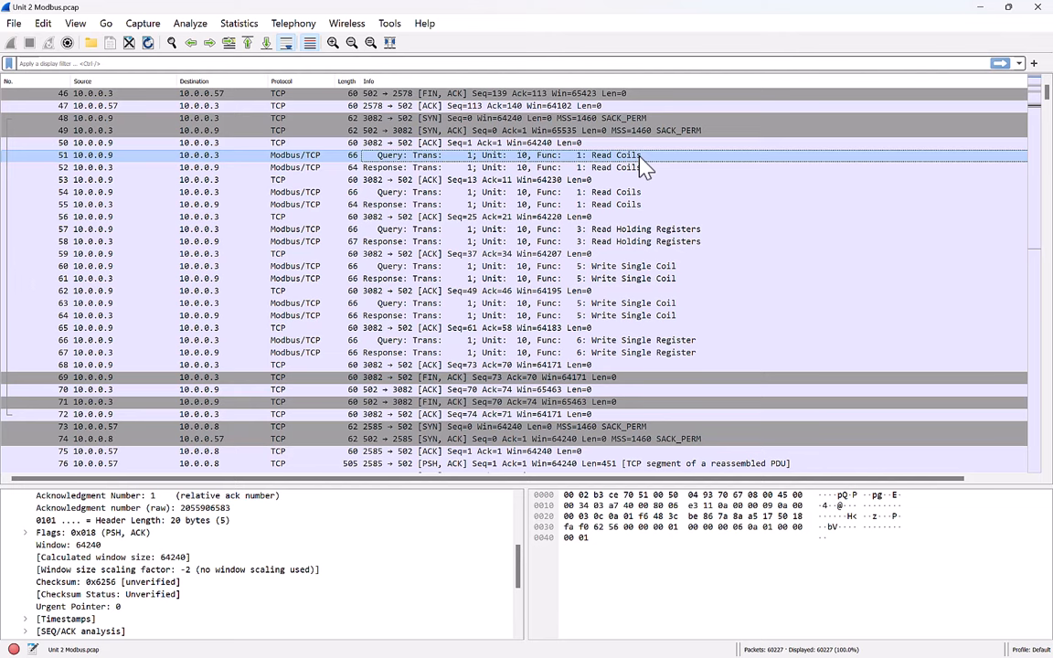
pyautogui.moveTo(98, 174)
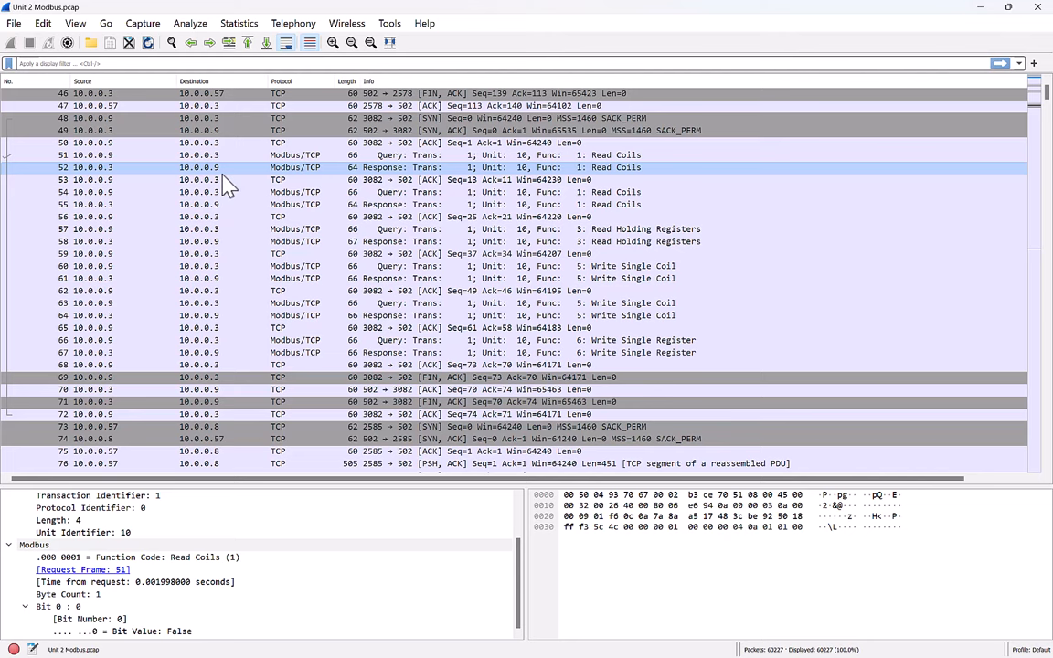
pyautogui.moveTo(411, 11)
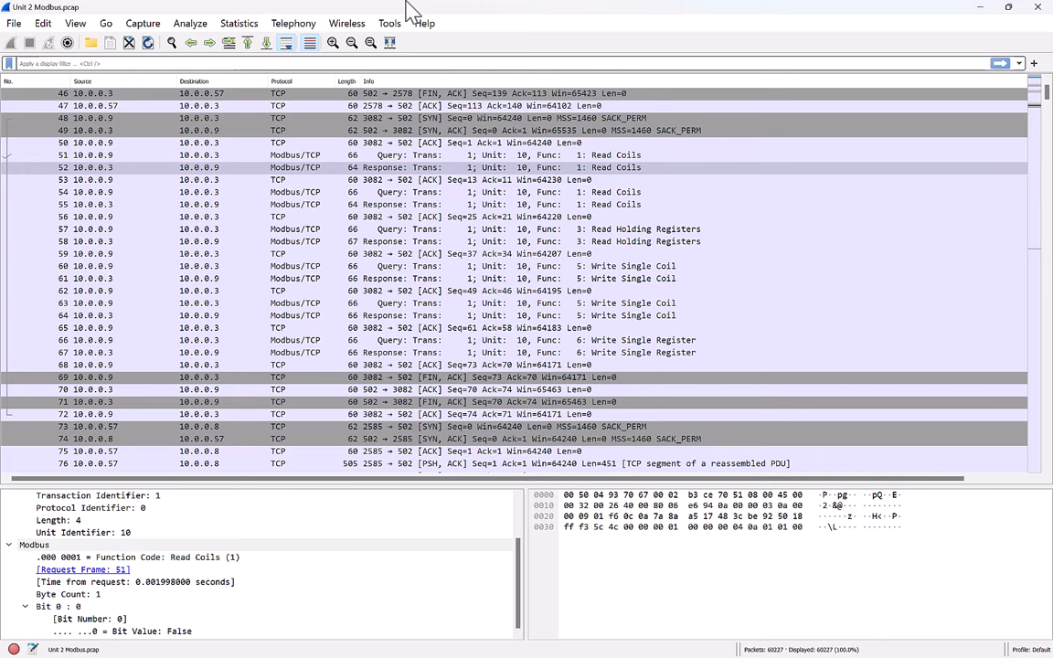
# Show the capture's Ethernet conversations via Statistics > Conversations
pyautogui.click(238, 22)
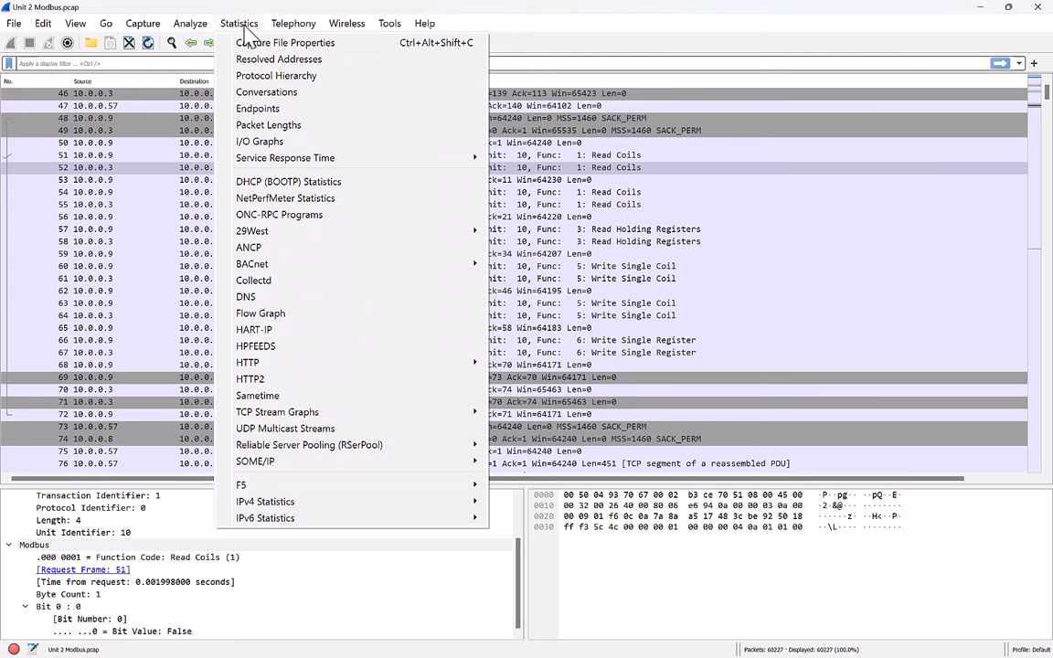
pyautogui.click(267, 92)
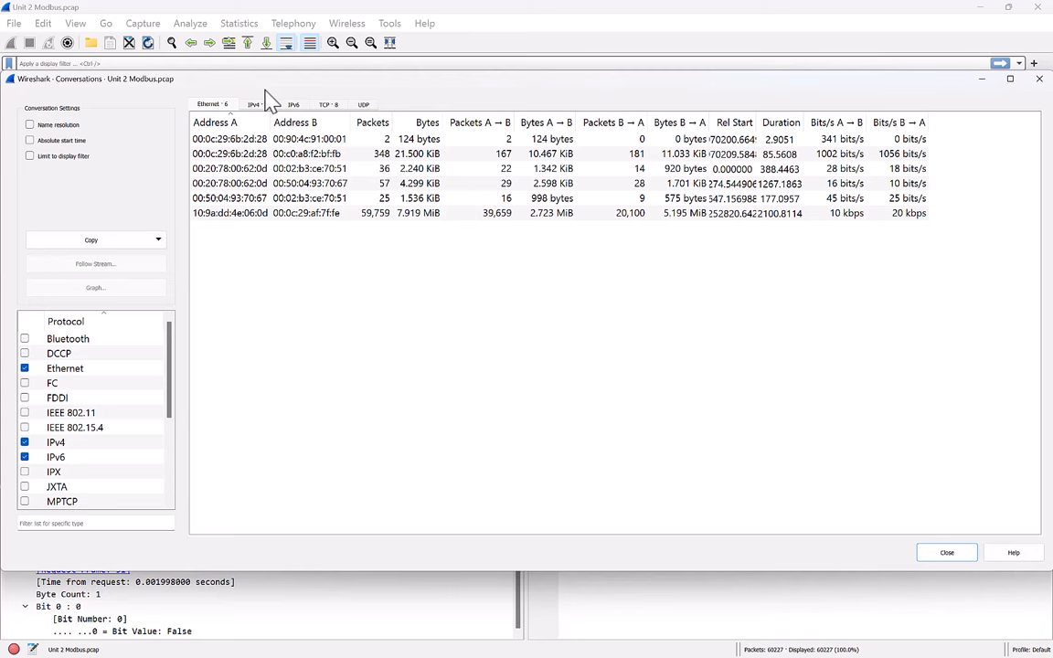
pyautogui.click(311, 183)
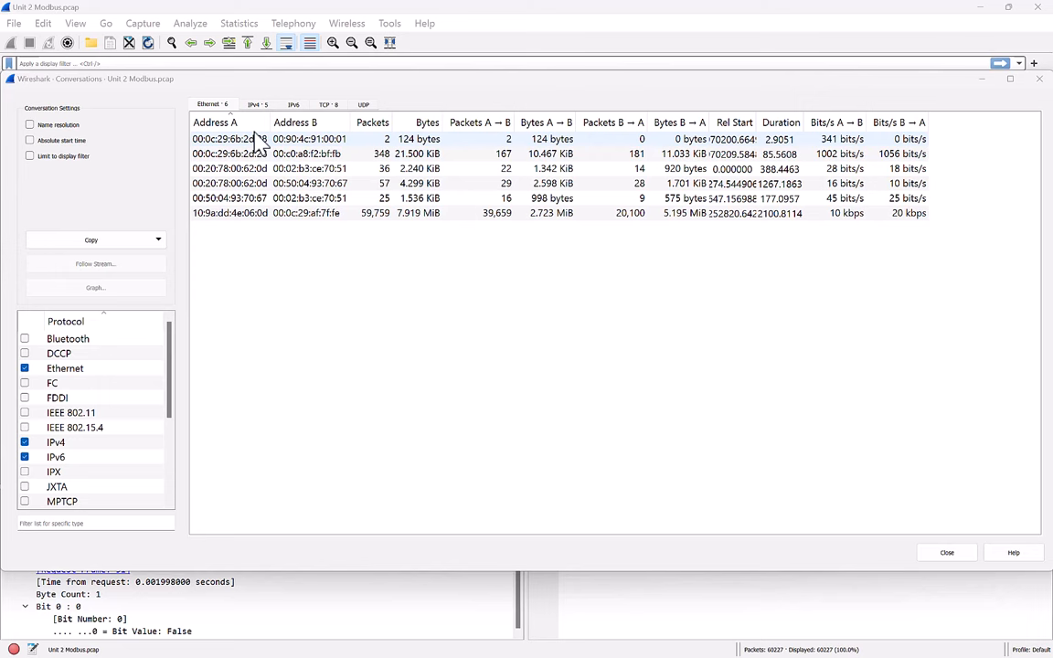
# Review the IPv4 and TCP conversation tabs, mostly 10.0.0.x hosts on port 502
pyautogui.click(258, 104)
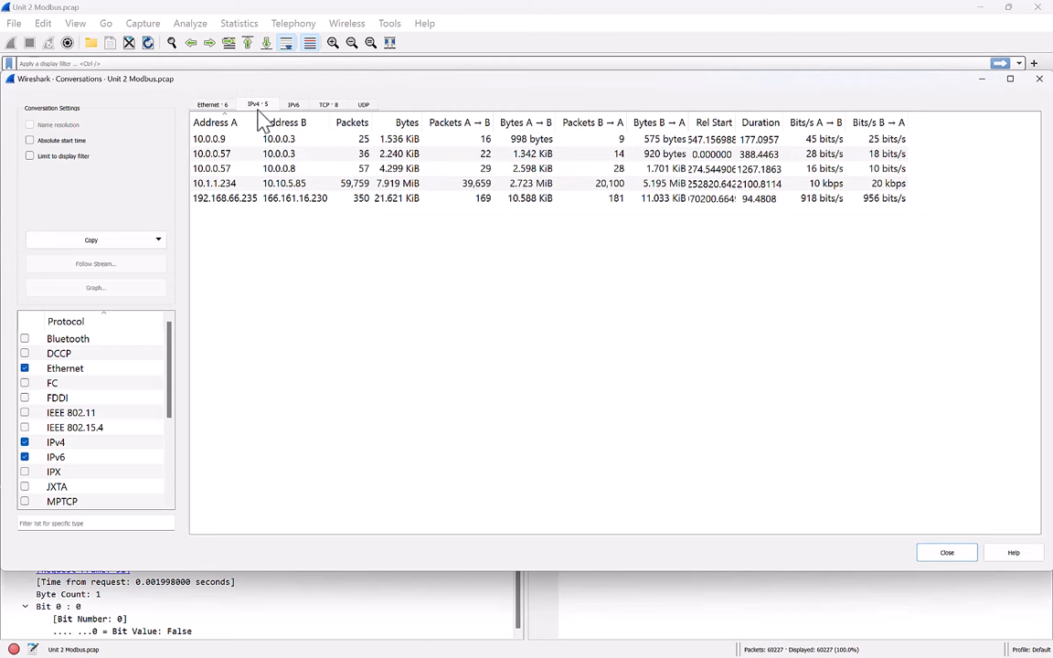
pyautogui.click(327, 104)
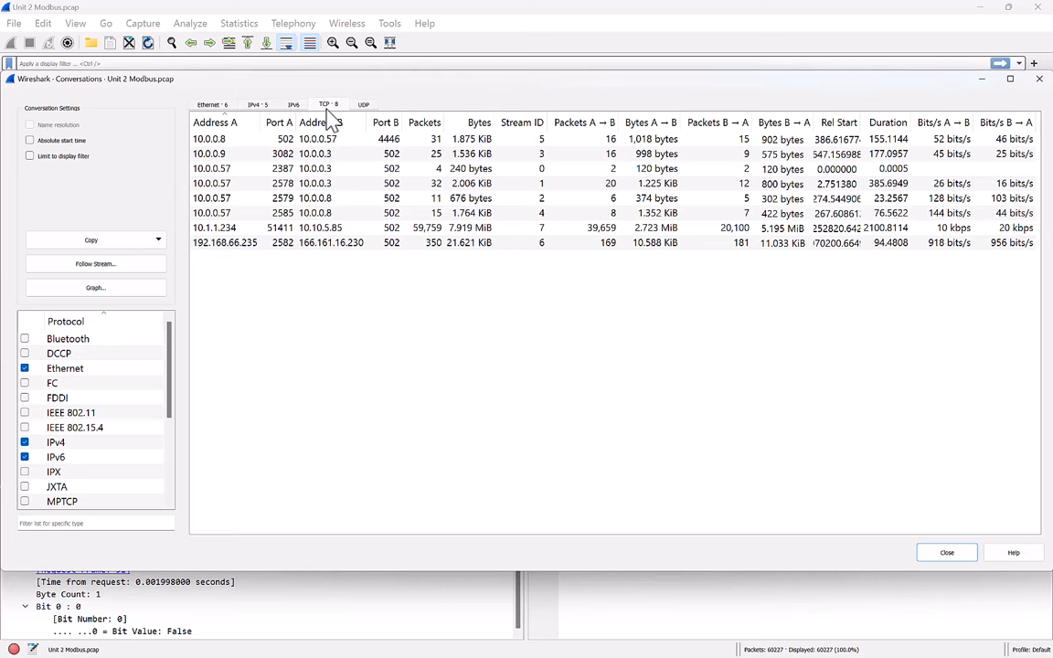
pyautogui.moveTo(327, 117)
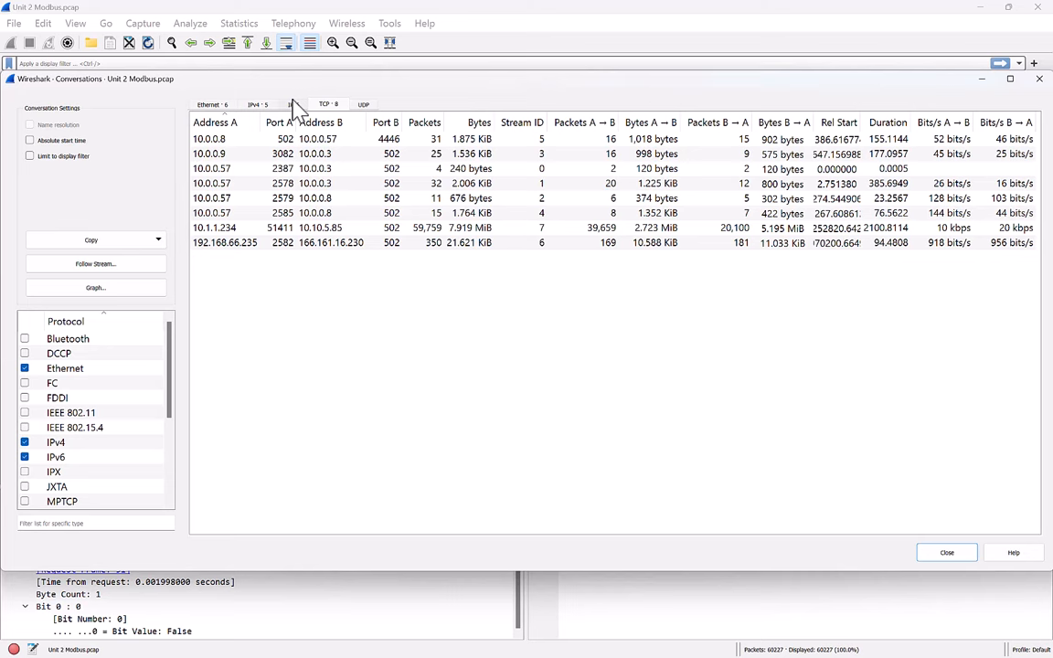
pyautogui.click(219, 139)
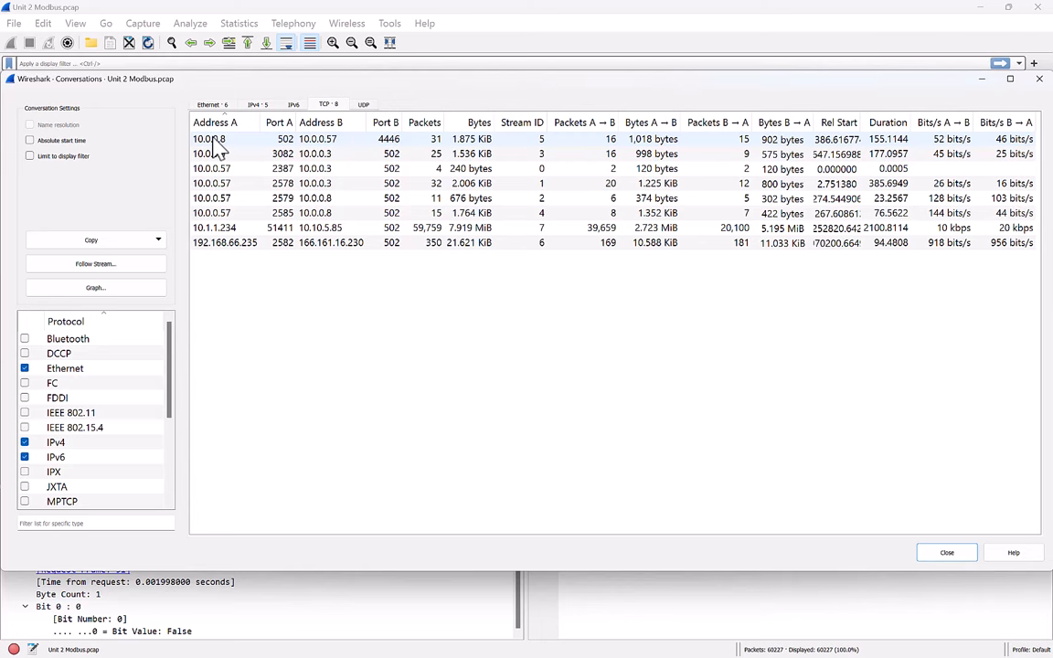
pyautogui.click(208, 103)
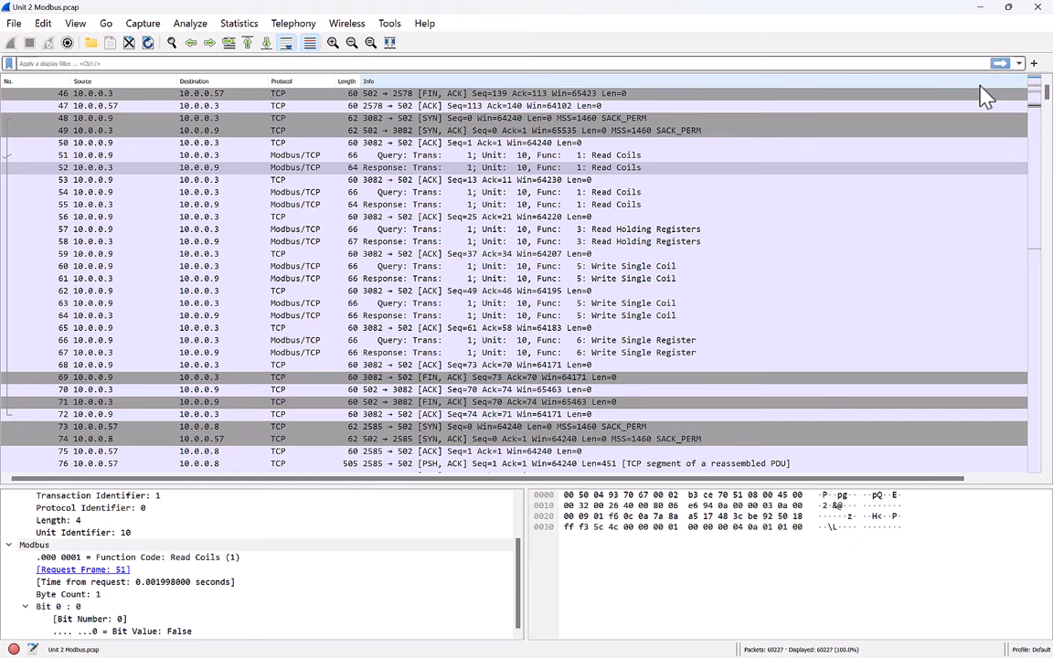
# Leave Wireshark for the SynSaber OT PCAP Analyzer browser window
pyautogui.press('alt+tab')
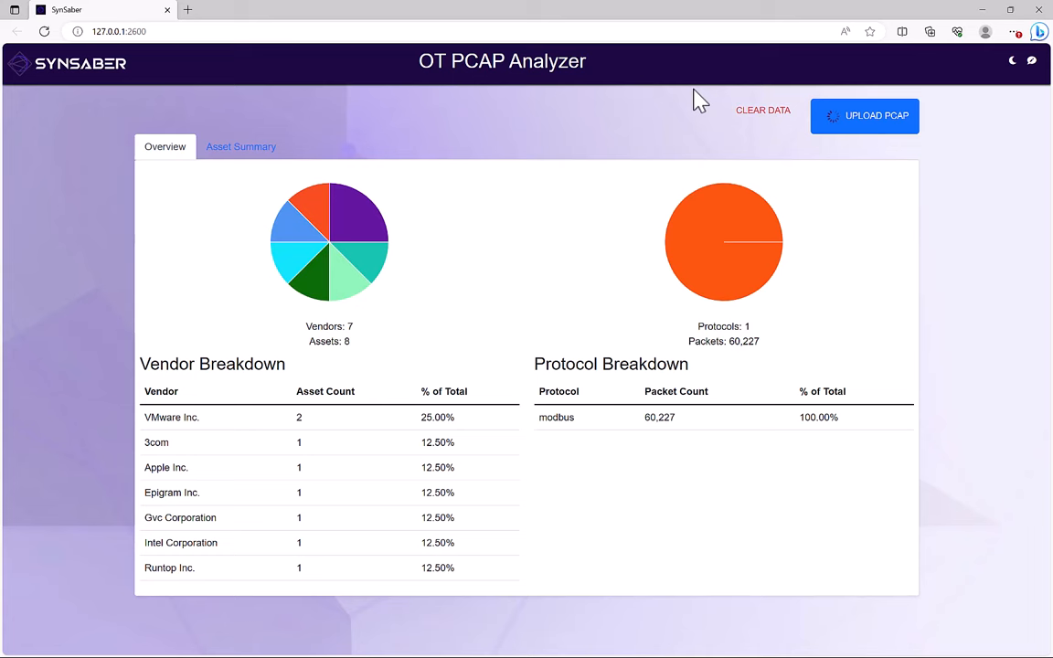
# Review the Overview's vendor and protocol breakdowns, then show the Asset Summary table
pyautogui.click(863, 115)
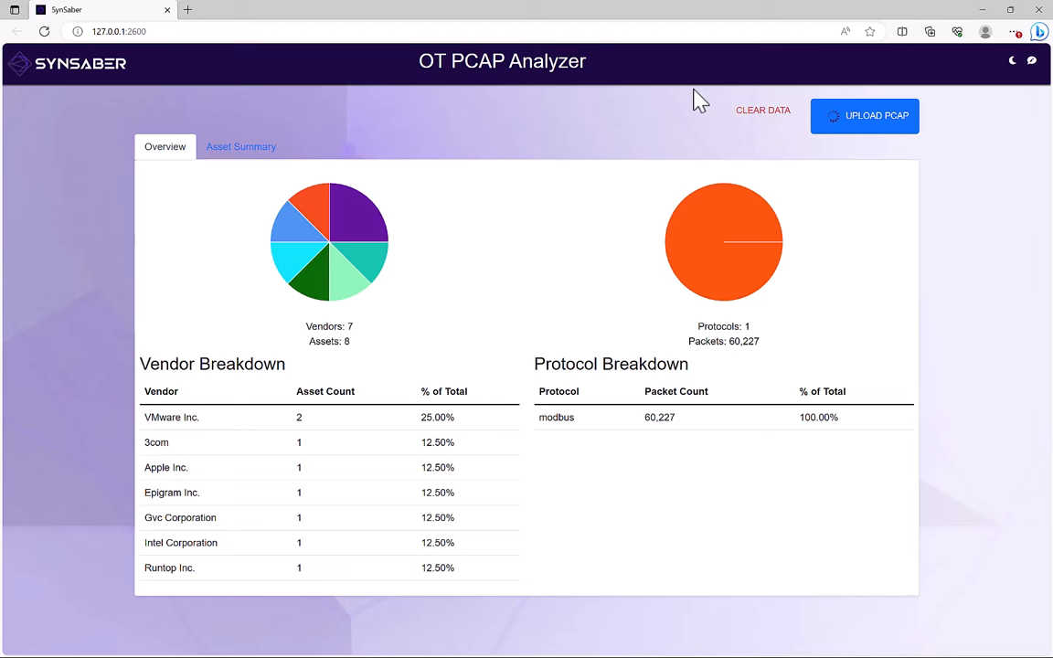
pyautogui.click(119, 31)
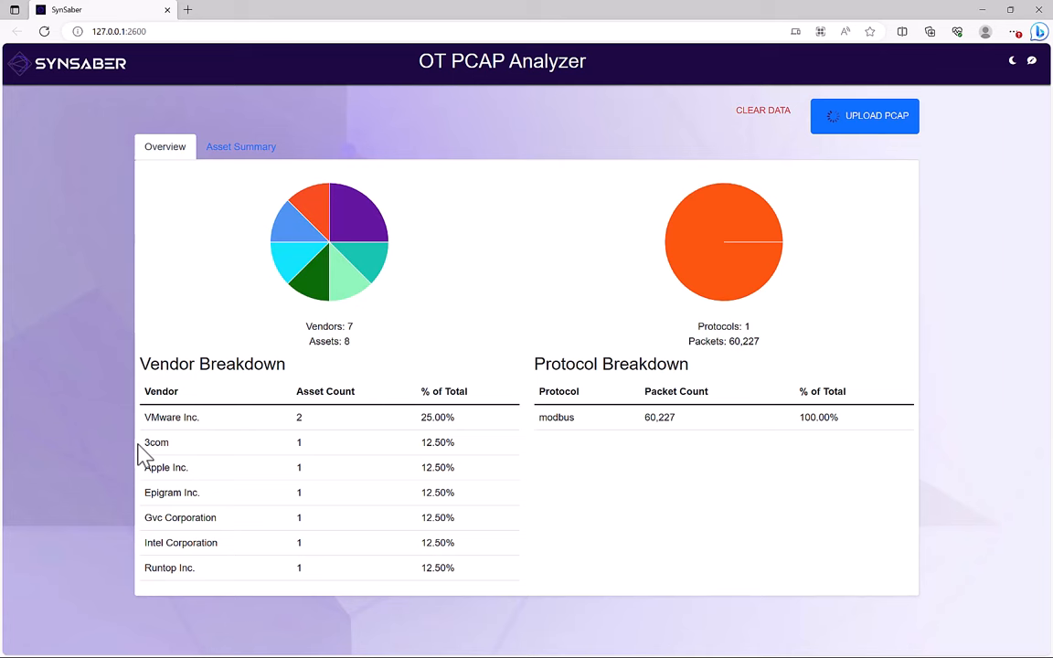
pyautogui.moveTo(212, 484)
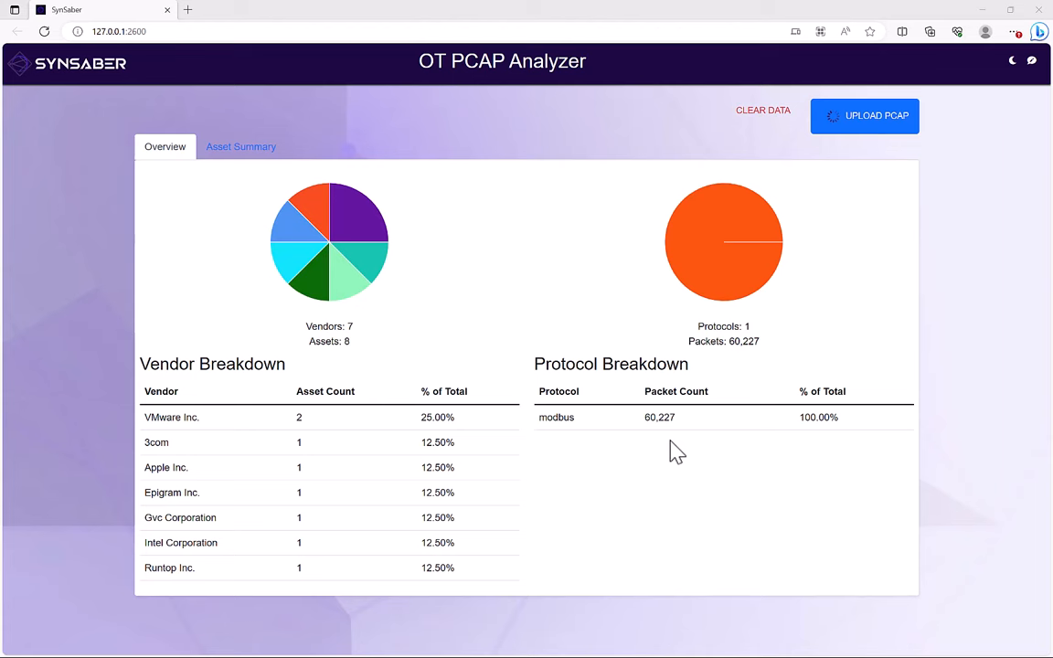
pyautogui.moveTo(307, 321)
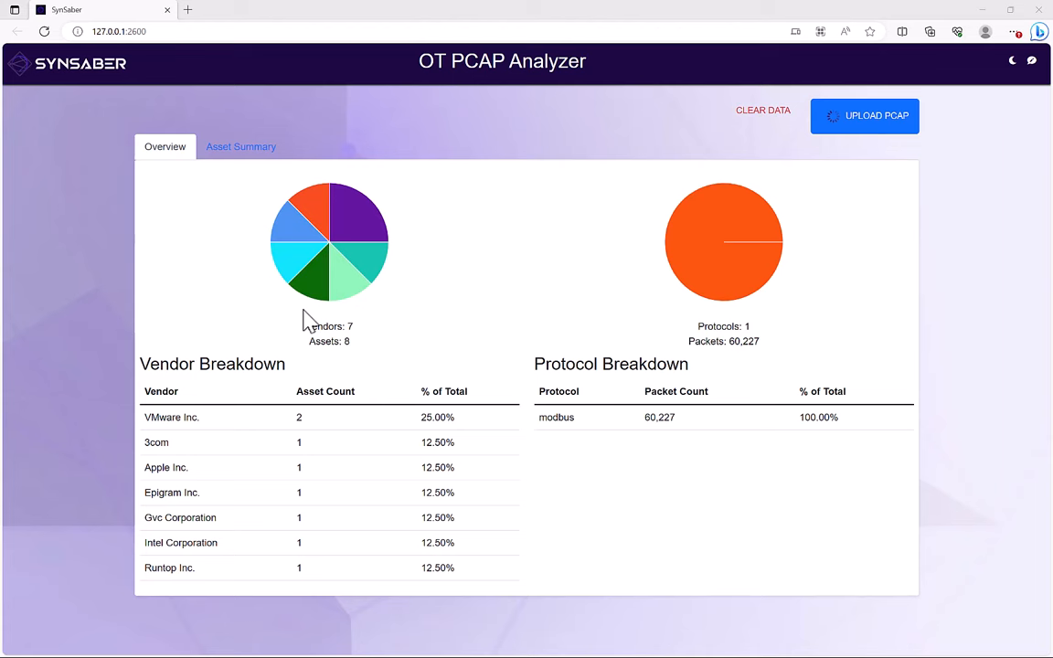
pyautogui.moveTo(454, 323)
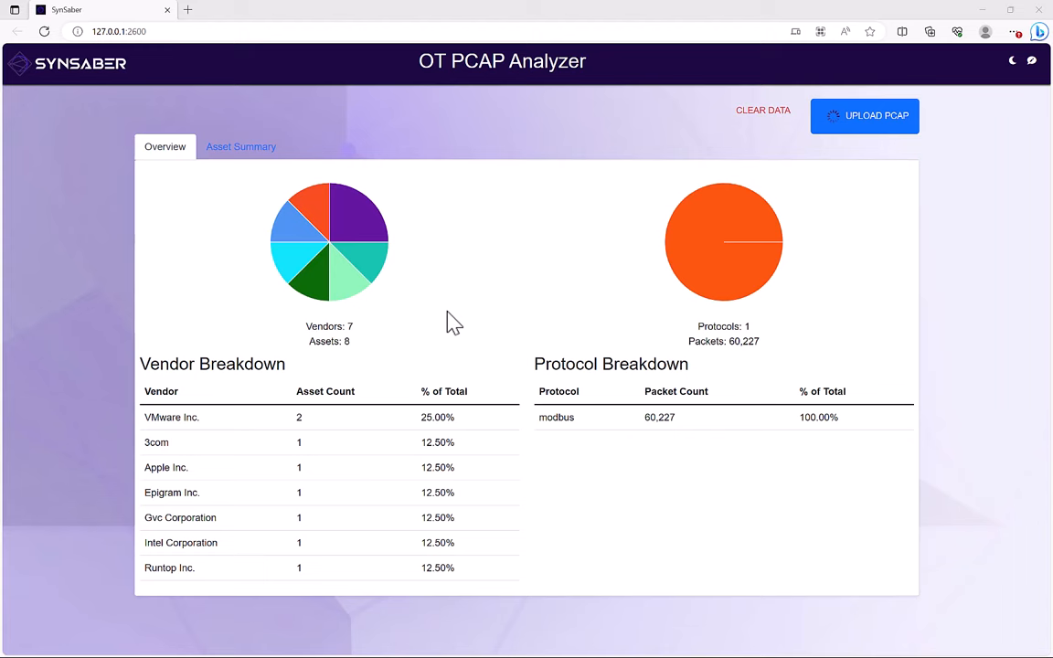
pyautogui.click(241, 146)
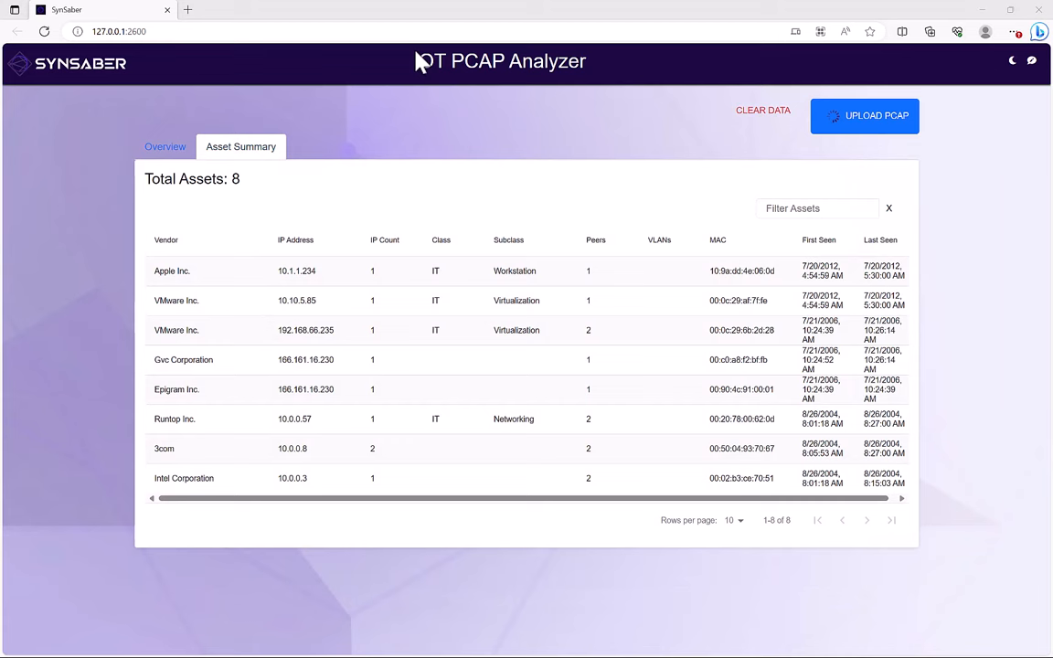
pyautogui.moveTo(131, 521)
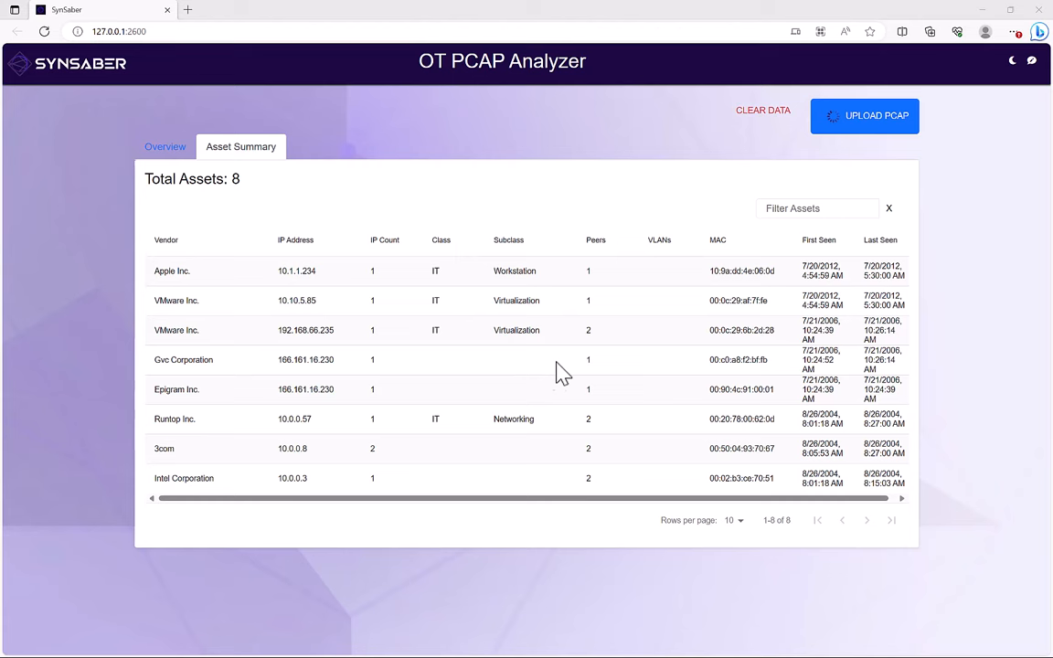
pyautogui.moveTo(566, 308)
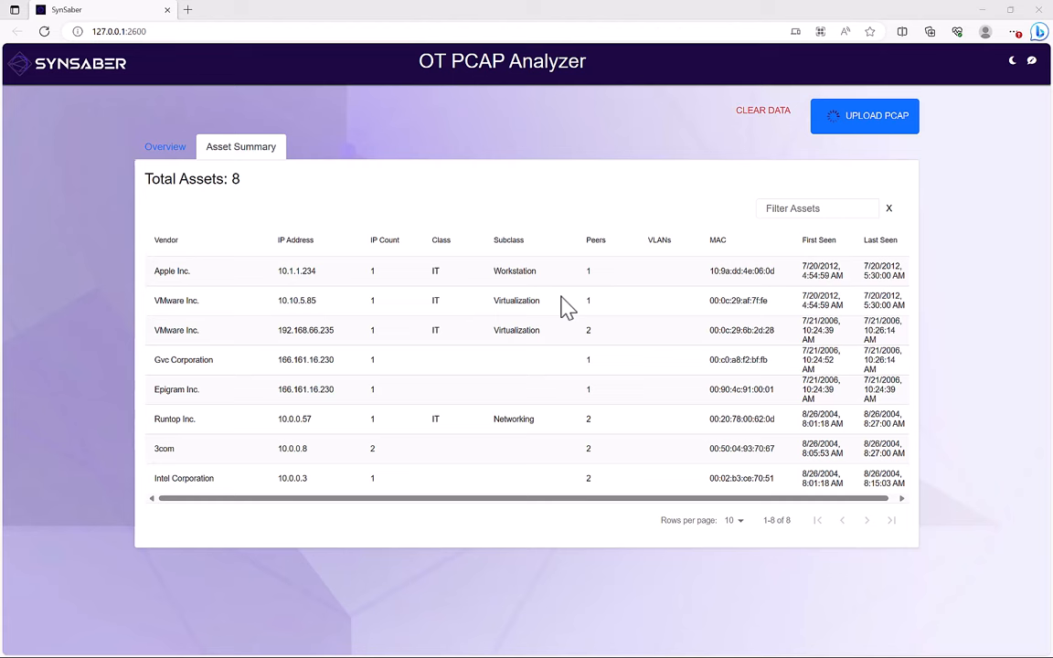
pyautogui.moveTo(521, 271)
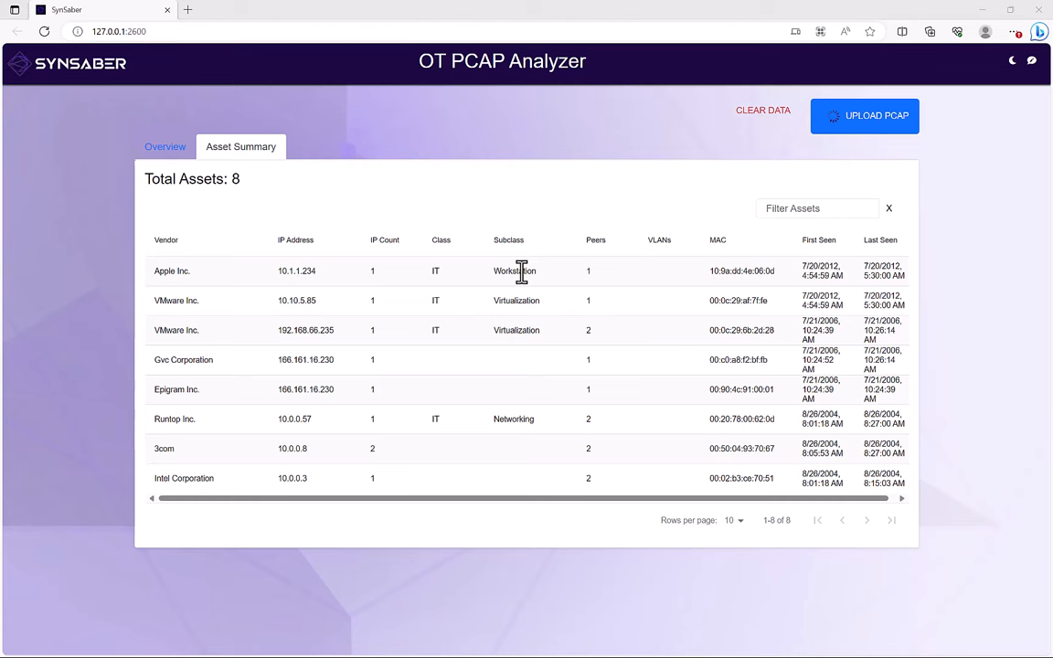
pyautogui.moveTo(746, 314)
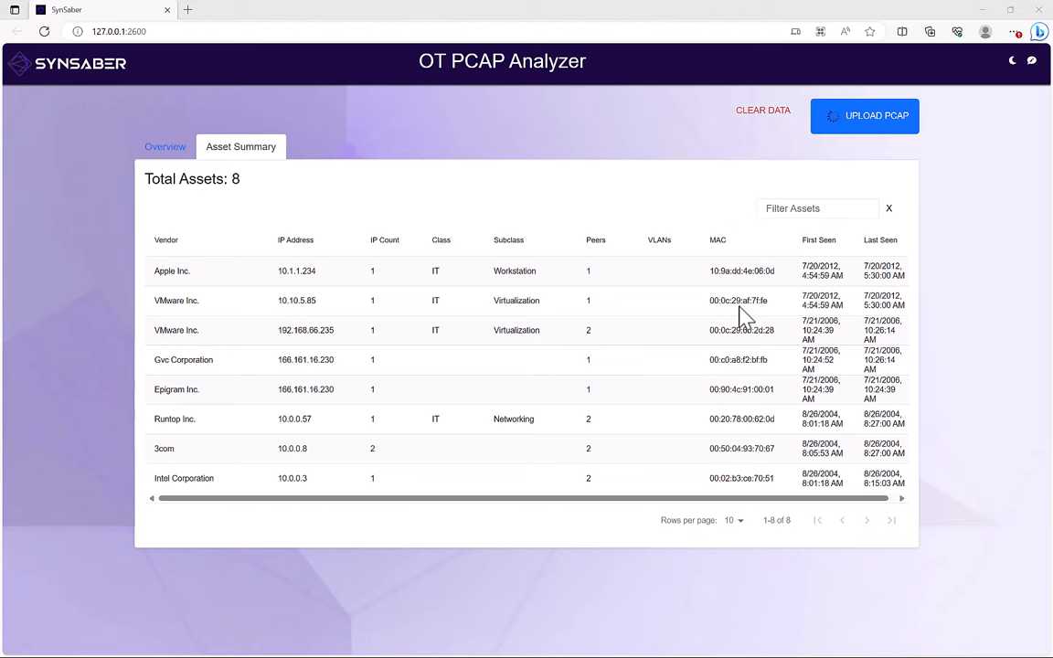
# Open the Apple Inc. workstation's asset detail showing 59,759 modbus packets
pyautogui.click(172, 270)
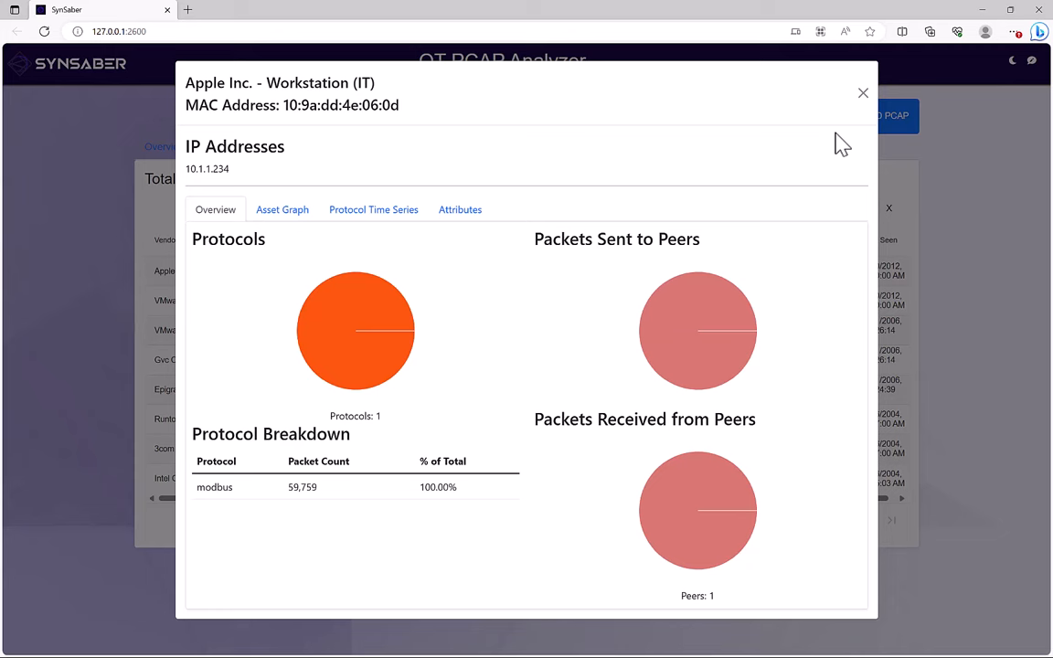
pyautogui.moveTo(673, 117)
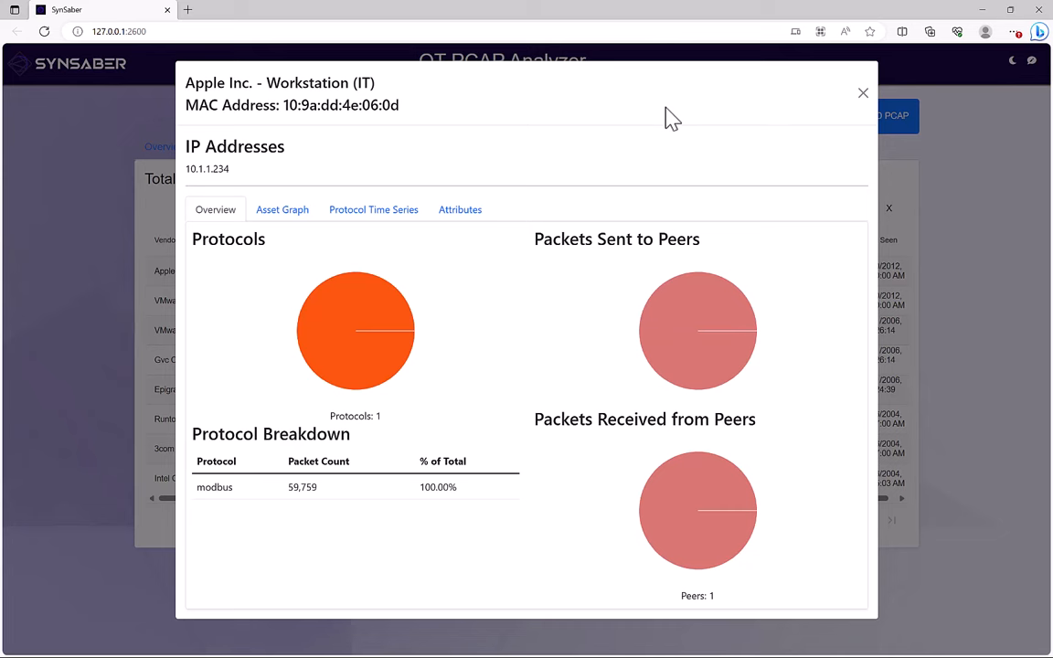
# View the workstation's asset graph link to the VMware host and its modbus protocol time series
pyautogui.click(281, 209)
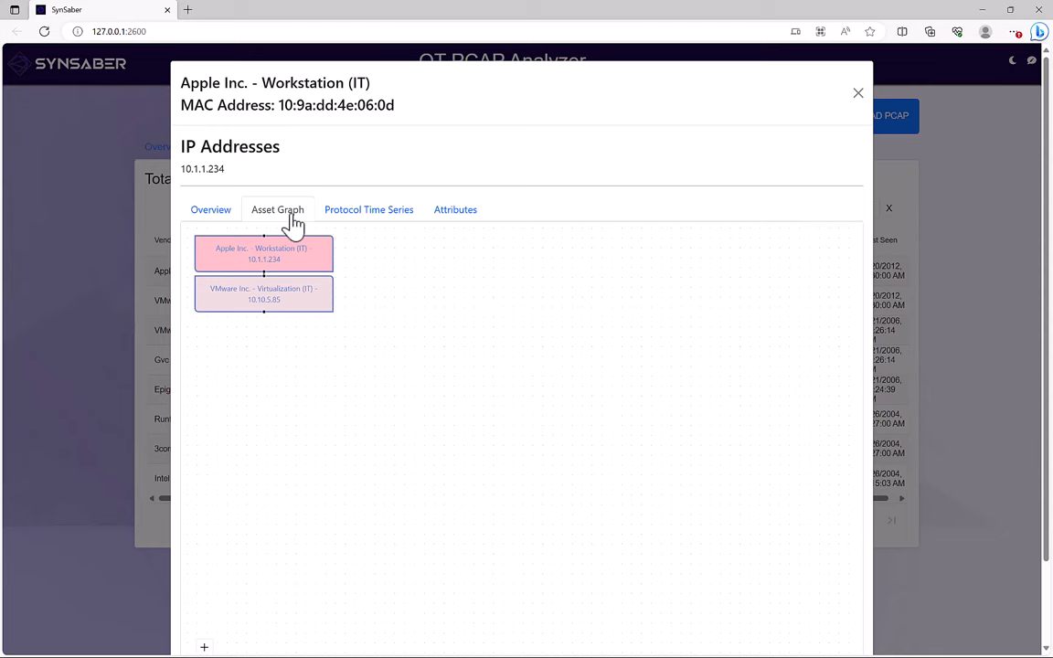
pyautogui.moveTo(343, 214)
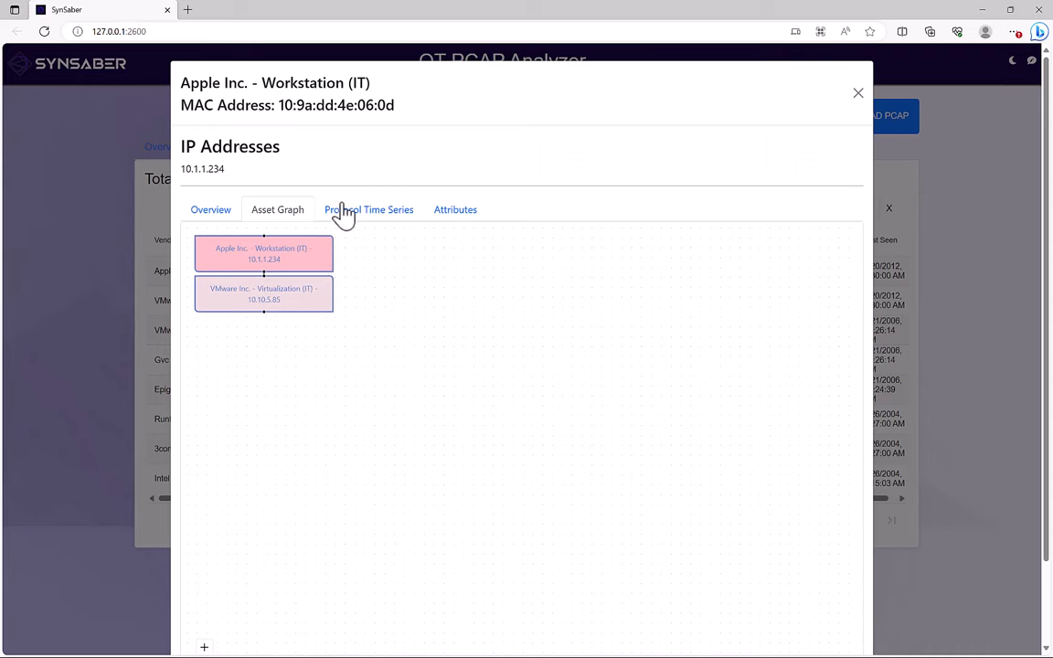
pyautogui.click(369, 208)
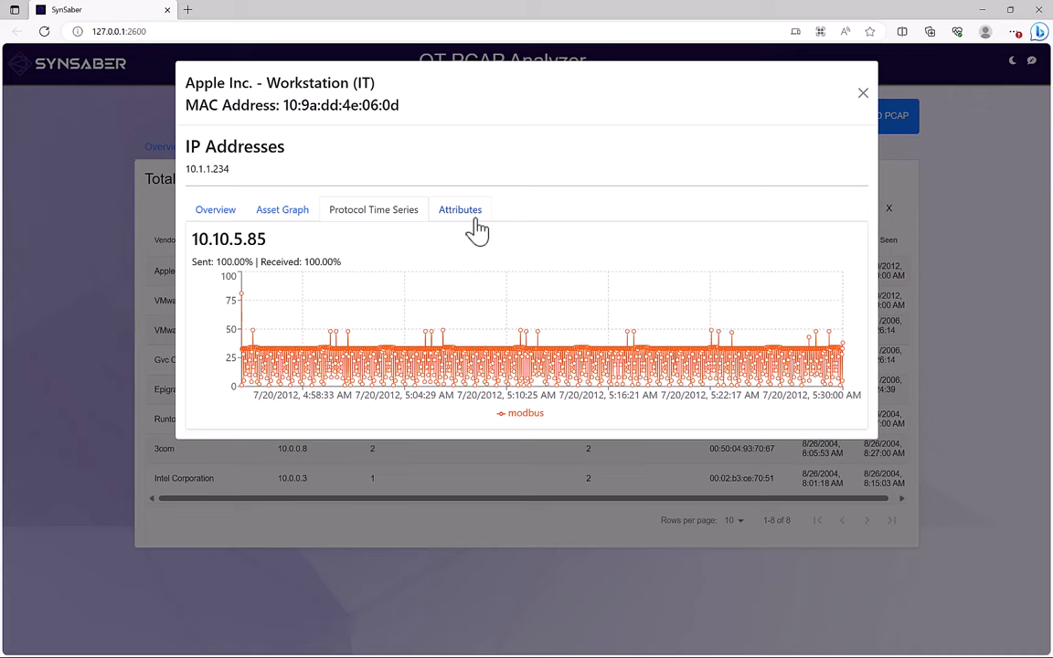
pyautogui.moveTo(448, 344)
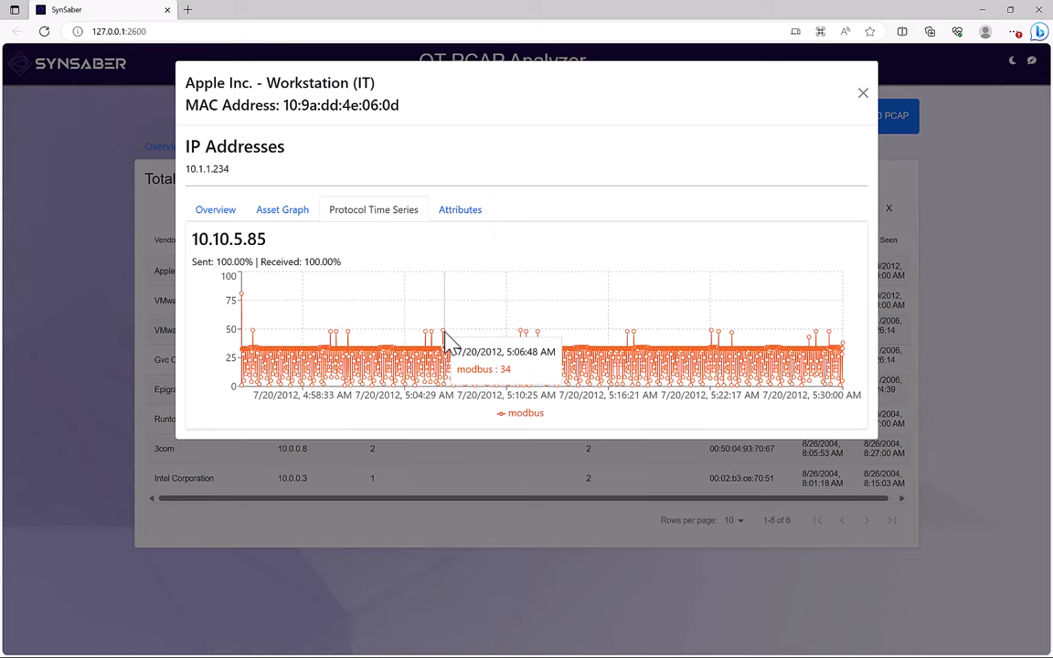
# Review the workstation's attributes (Apple Inc., IT, Workstation) and return to its overview
pyautogui.click(460, 208)
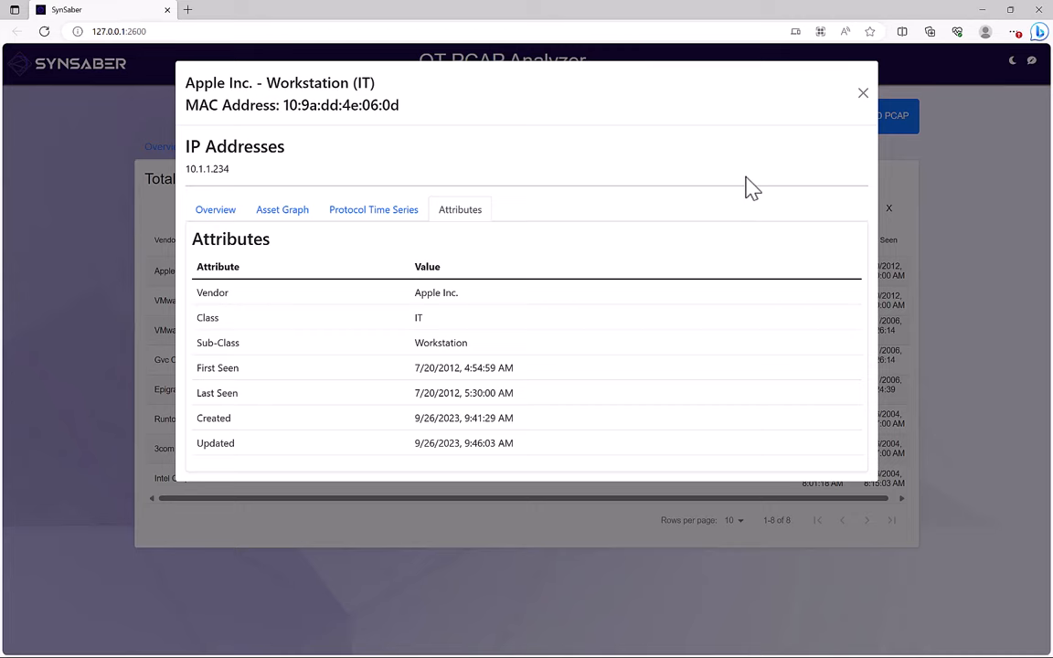
pyautogui.click(861, 92)
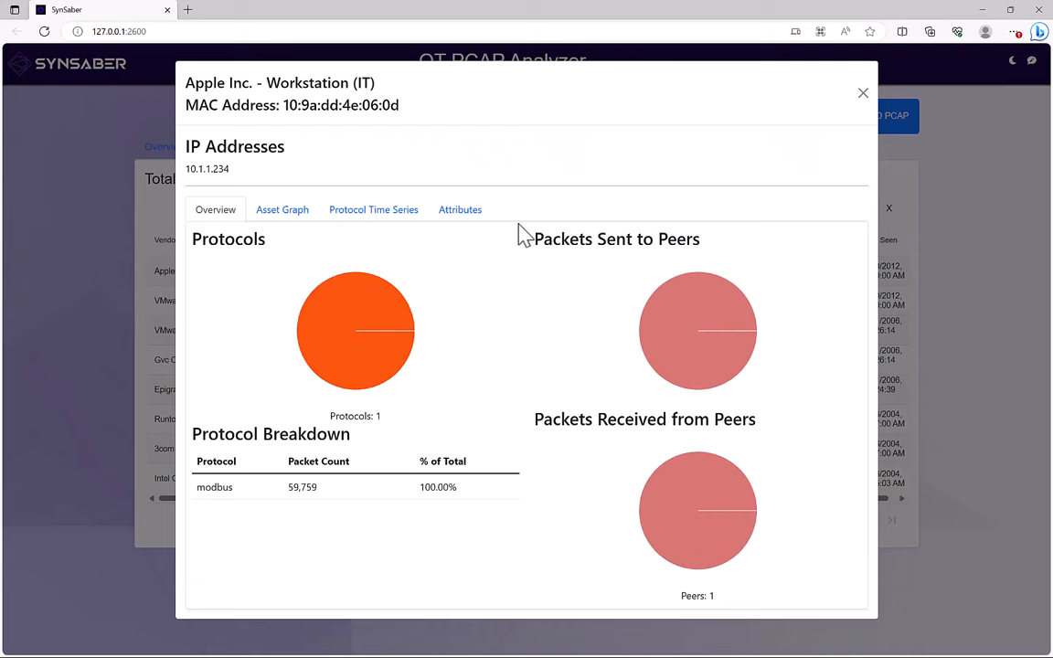
# Close the asset details and switch over to the NetworkMiner window
pyautogui.click(861, 91)
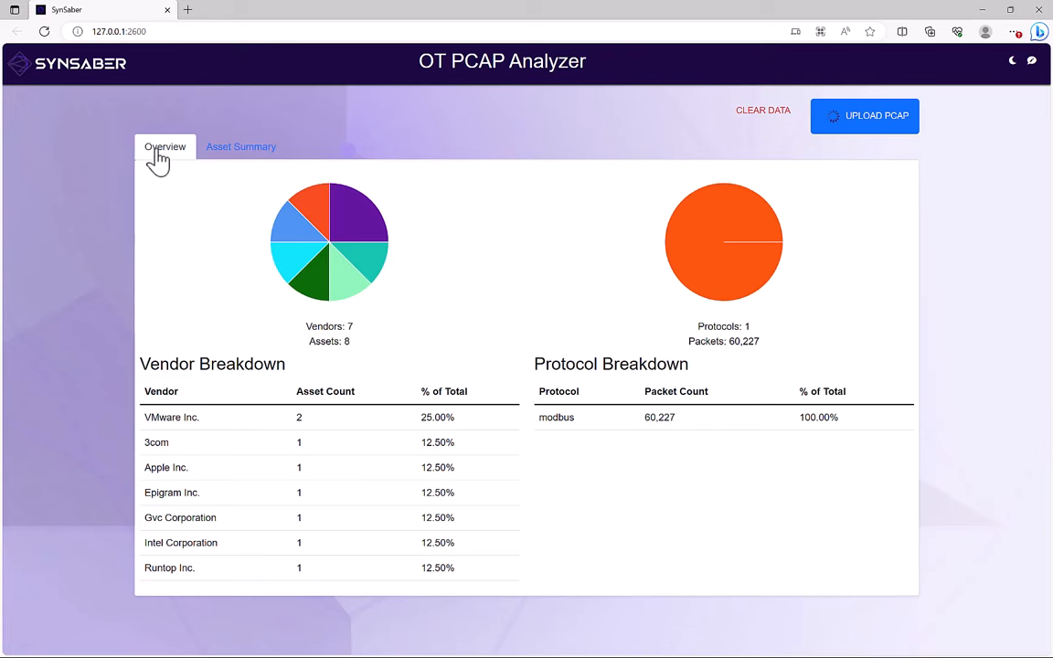
pyautogui.press('Win+Tab')
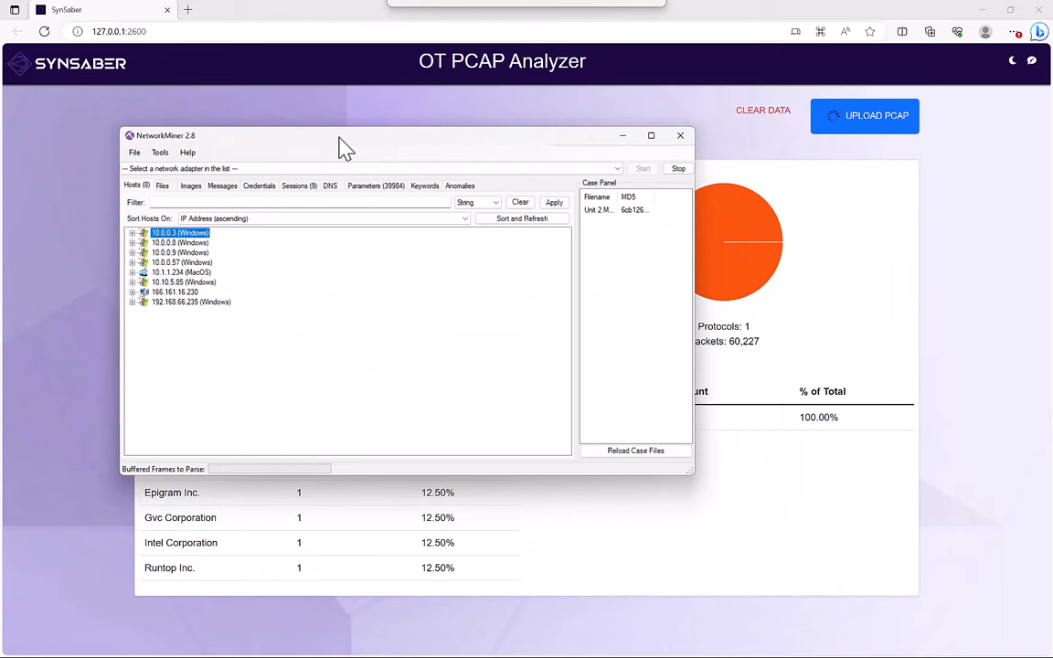
# Maximize NetworkMiner so the Hosts list of nine captured hosts fills the screen
pyautogui.click(651, 135)
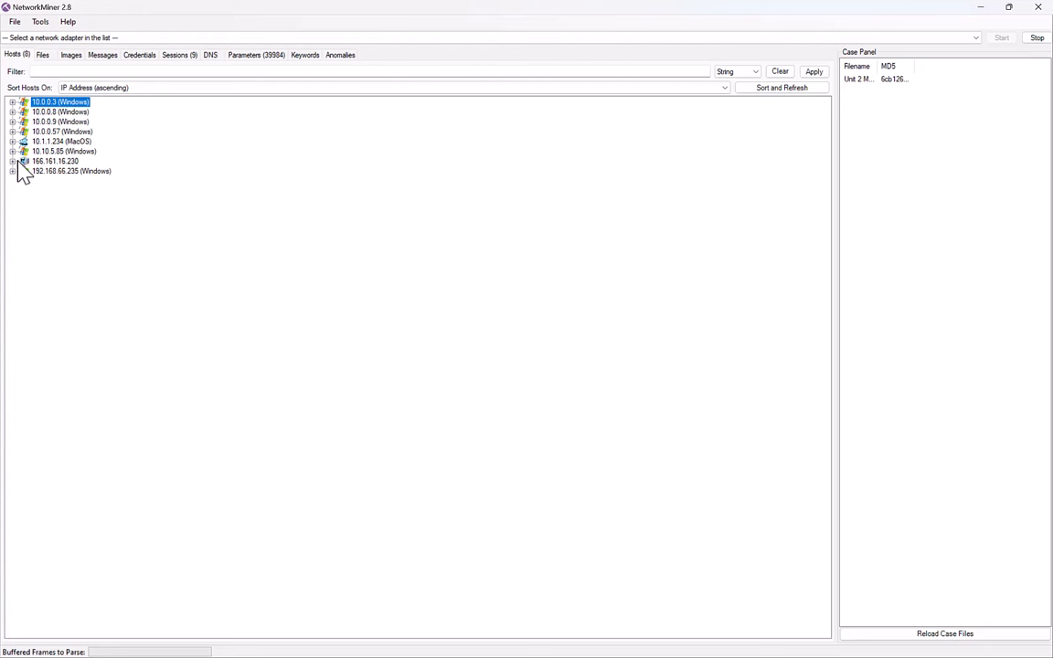
# Review host 10.0.0.8's incoming sessions, then list all Modbus/TCP sessions on port 502
pyautogui.click(13, 112)
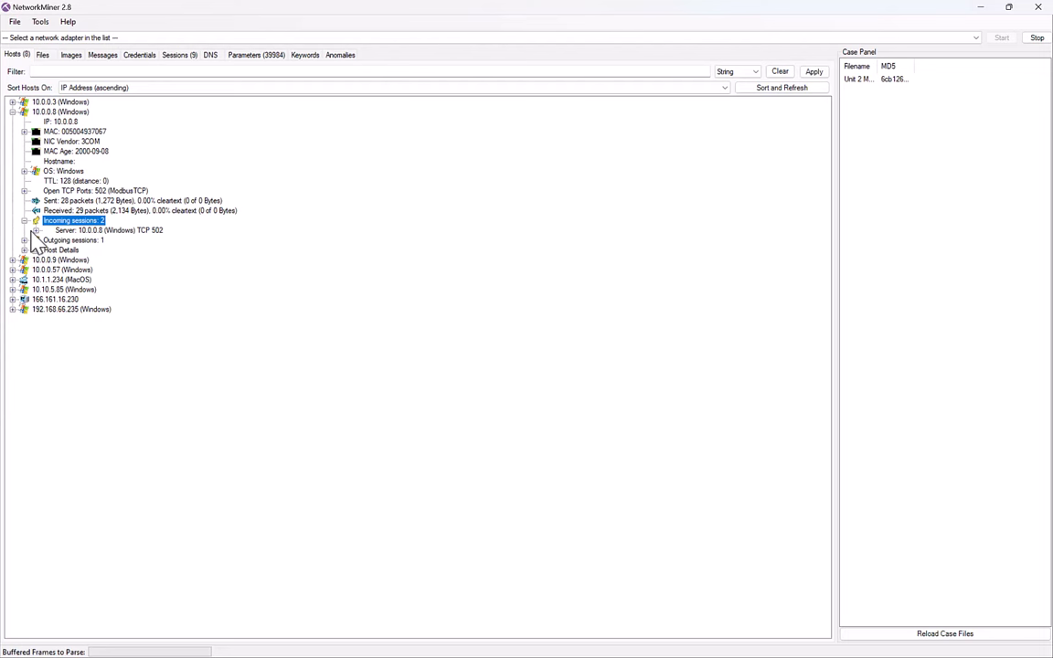
pyautogui.click(36, 230)
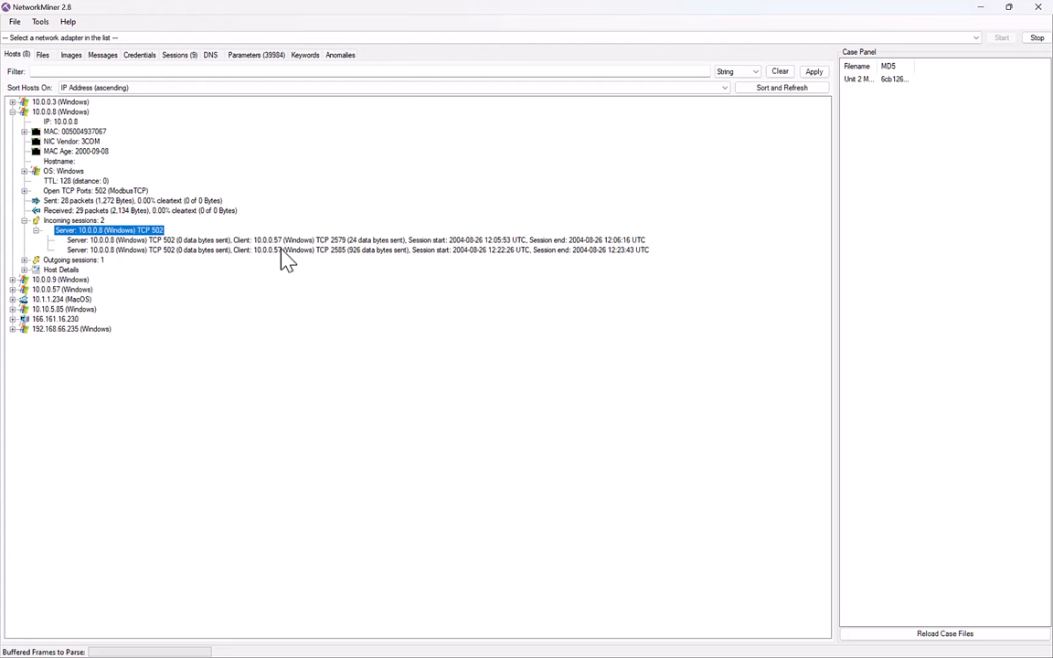
pyautogui.moveTo(11, 282)
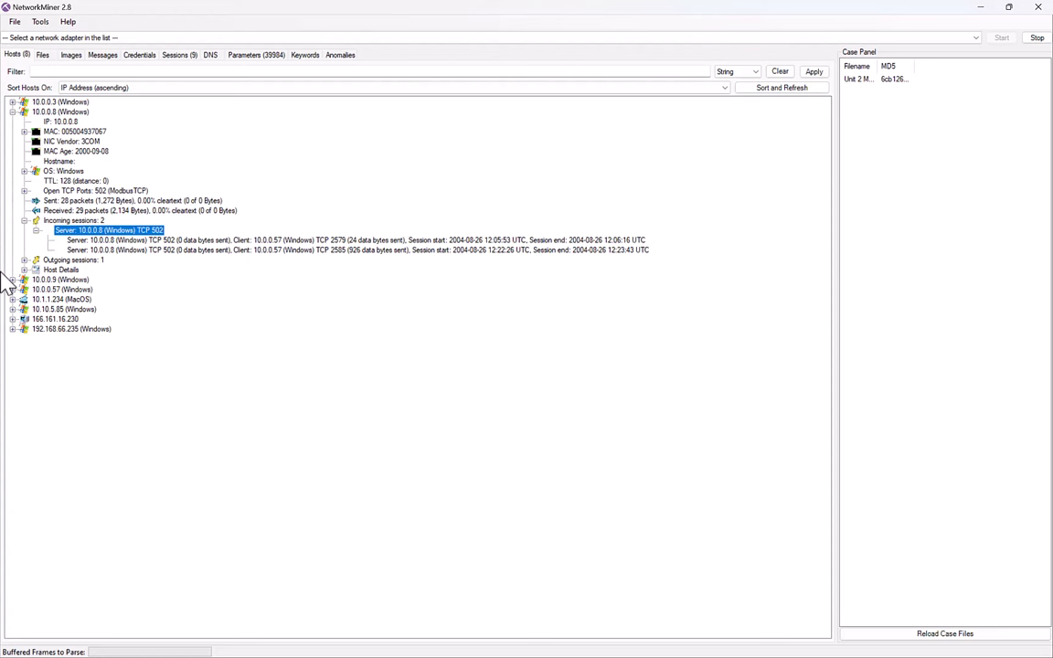
pyautogui.click(13, 103)
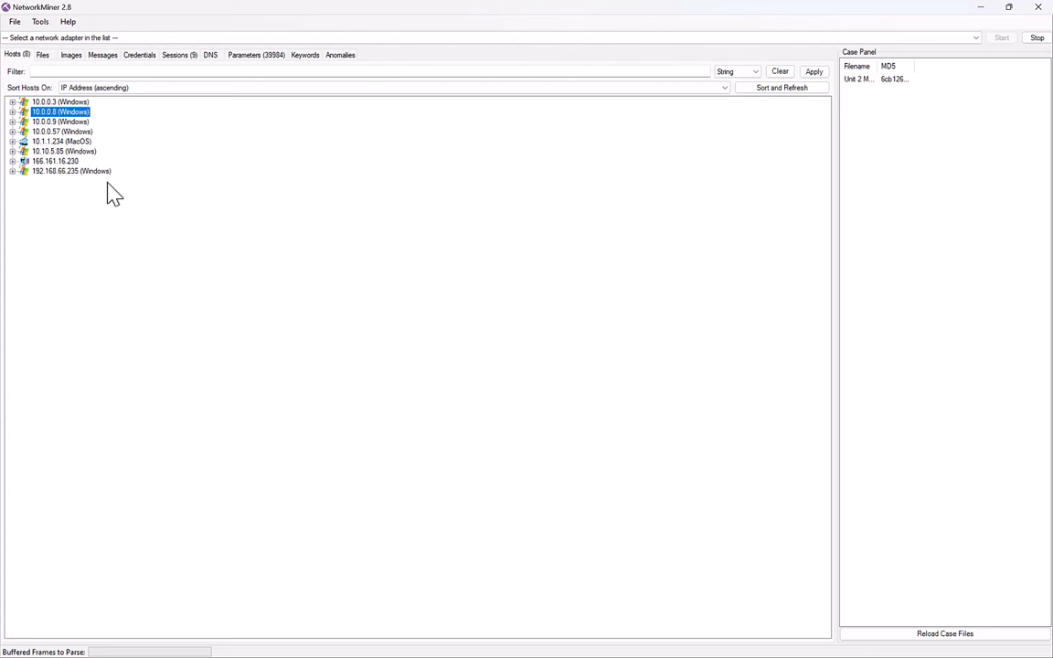
pyautogui.click(179, 55)
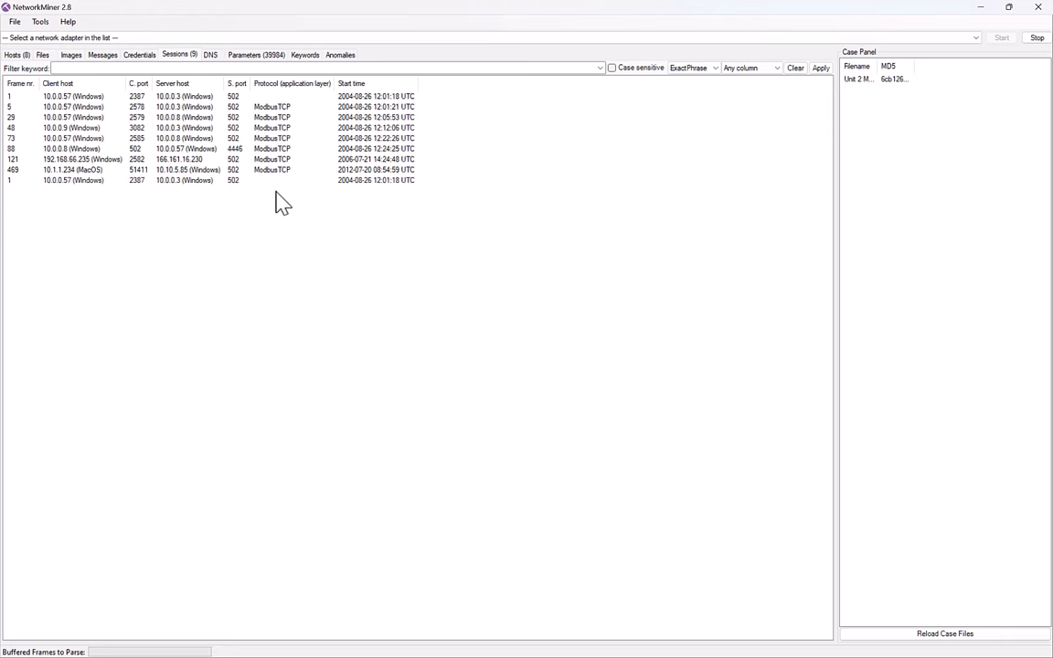